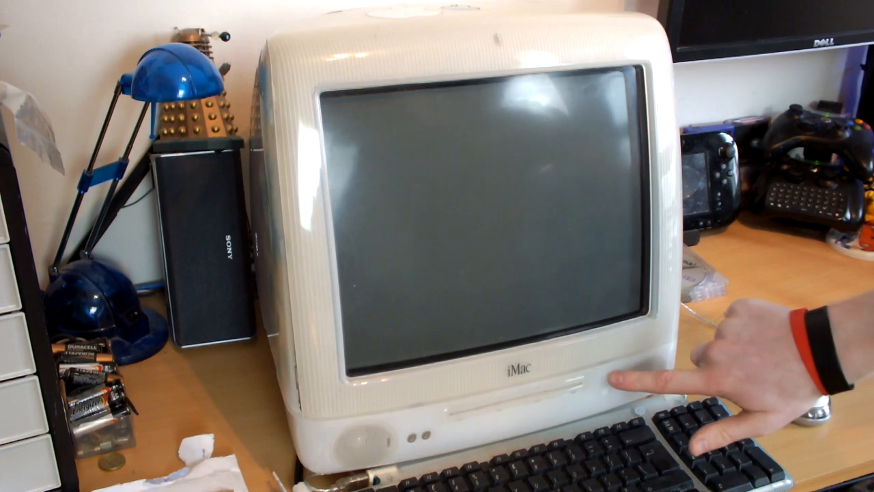
pyautogui.click(608, 382)
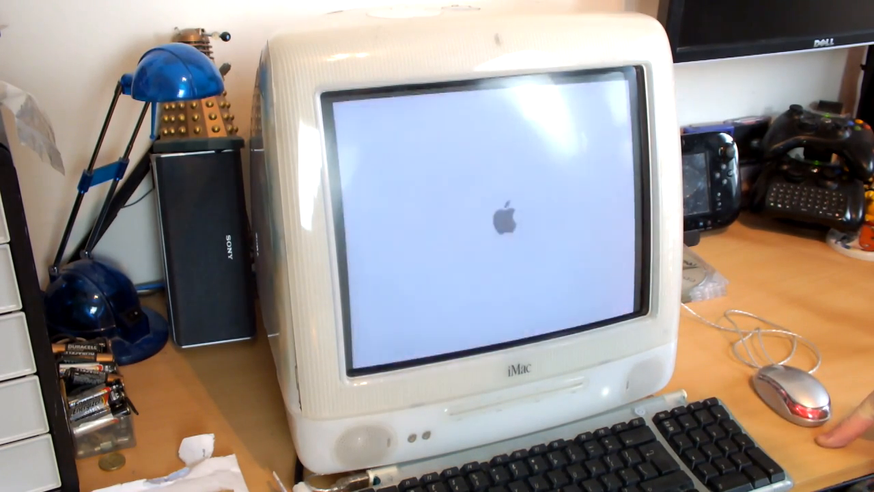